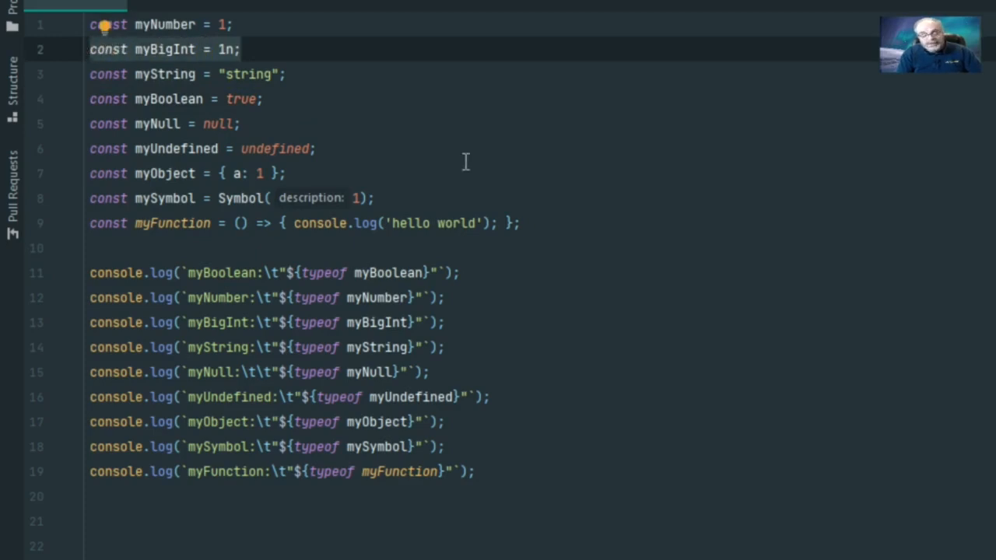
{"action": "mouse_move", "coordinate": [291, 105]}
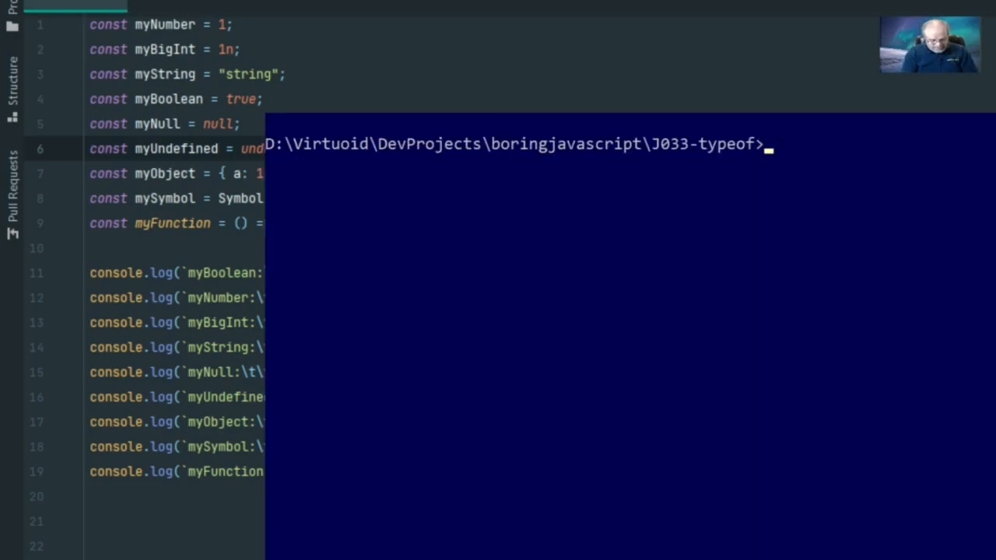
Step: Run 'node typeof' and highlight the printed types: boolean, the object reported for myNull, and another
{"action": "type", "text": "node"}
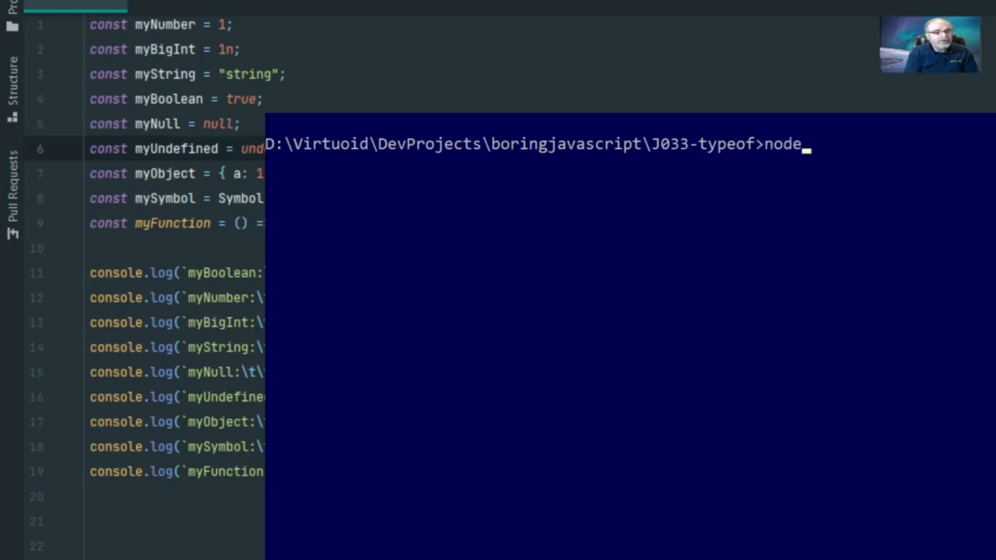
{"action": "type", "text": "typeof"}
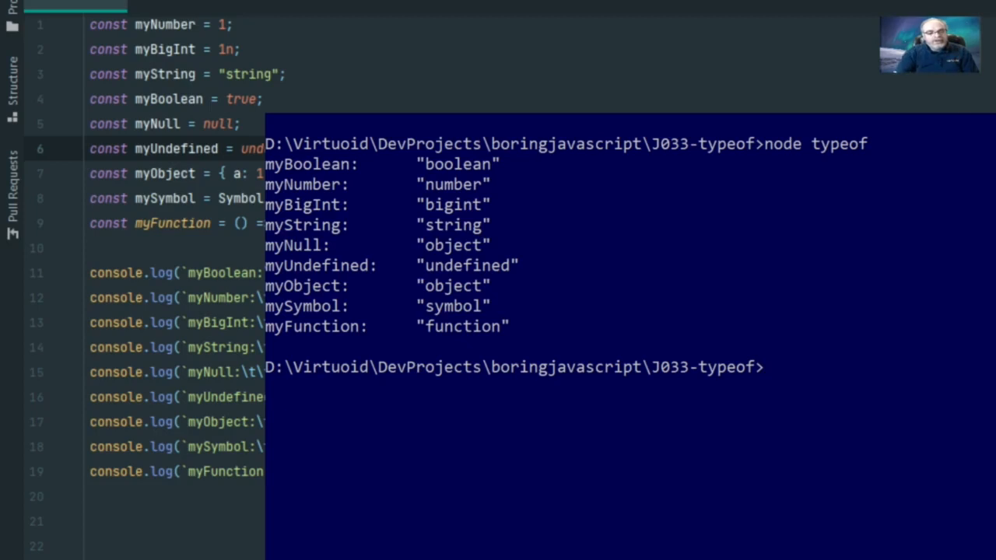
{"action": "double_click", "coordinate": [467, 164]}
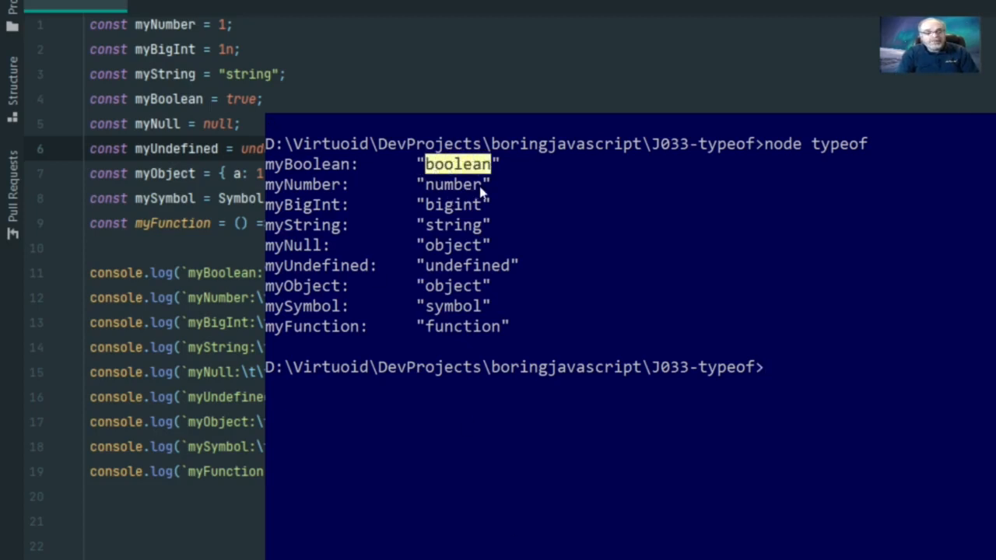
{"action": "double_click", "coordinate": [451, 206]}
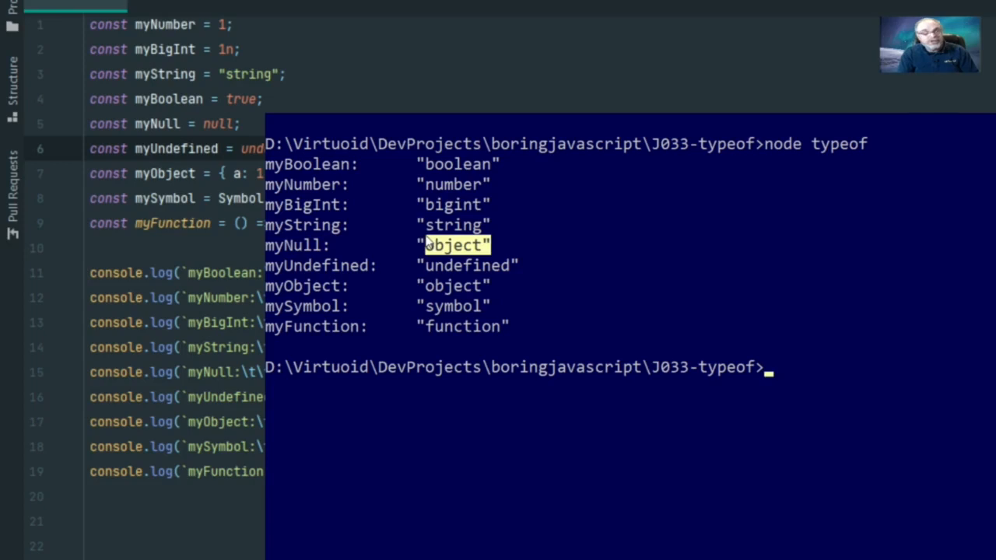
{"action": "mouse_move", "coordinate": [526, 279]}
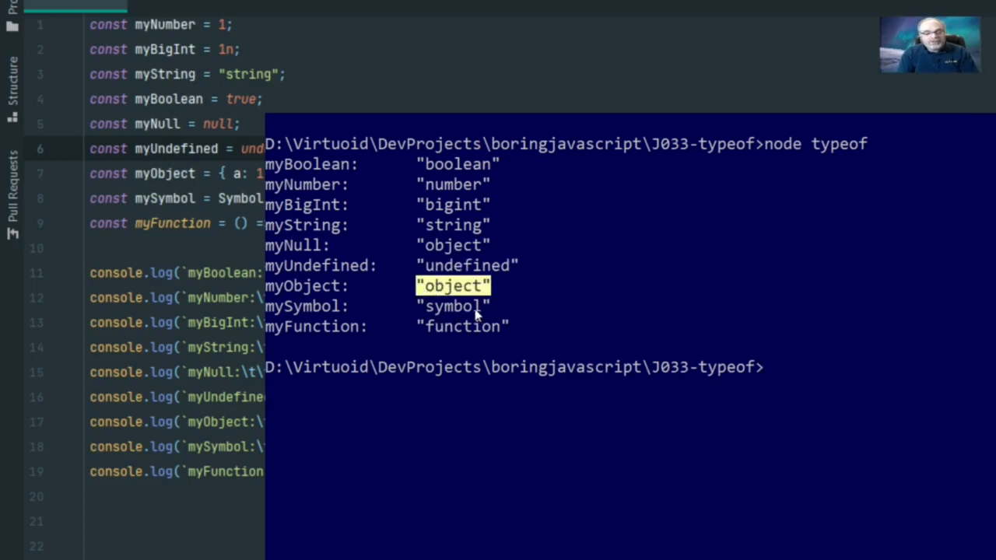
{"action": "double_click", "coordinate": [464, 326]}
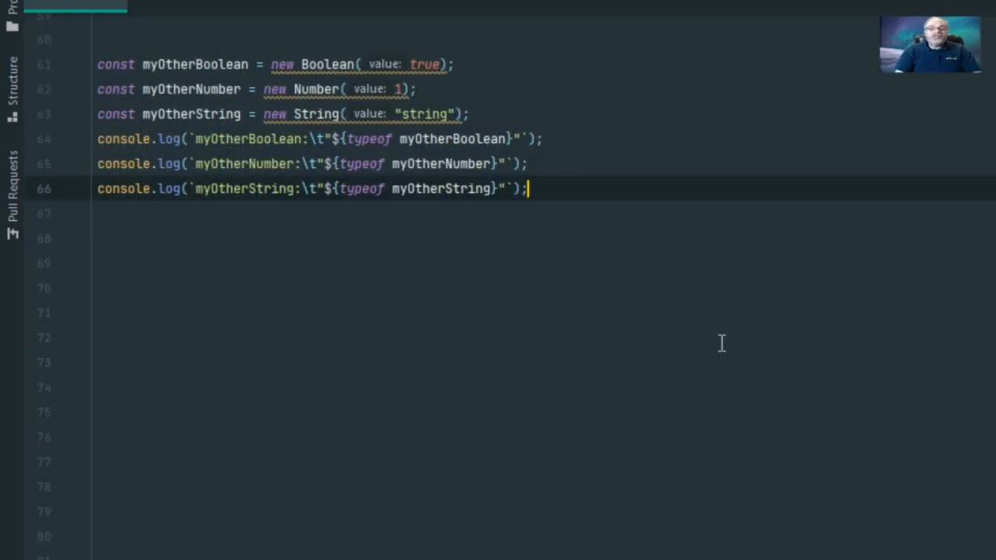
{"action": "mouse_move", "coordinate": [696, 240]}
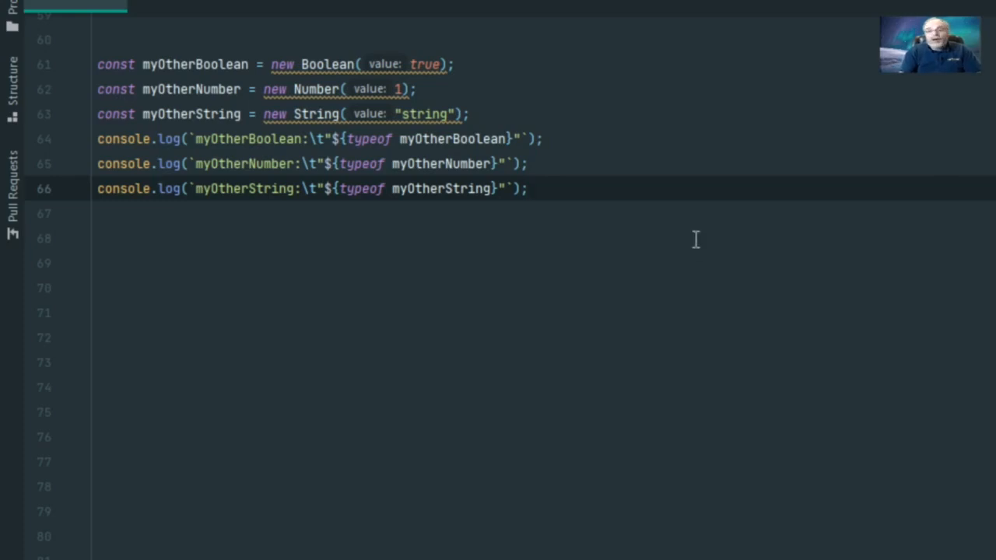
{"action": "mouse_move", "coordinate": [480, 115]}
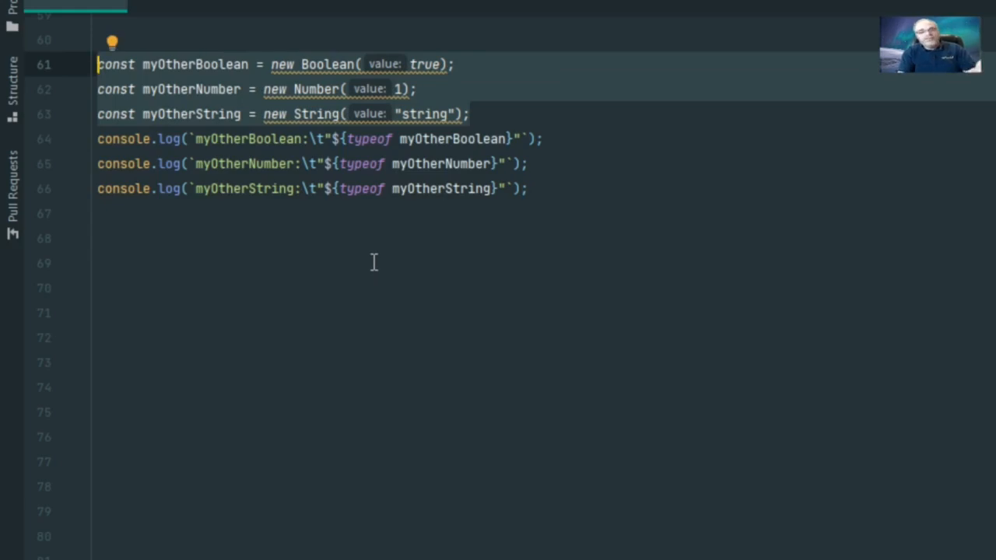
{"action": "mouse_move", "coordinate": [368, 229]}
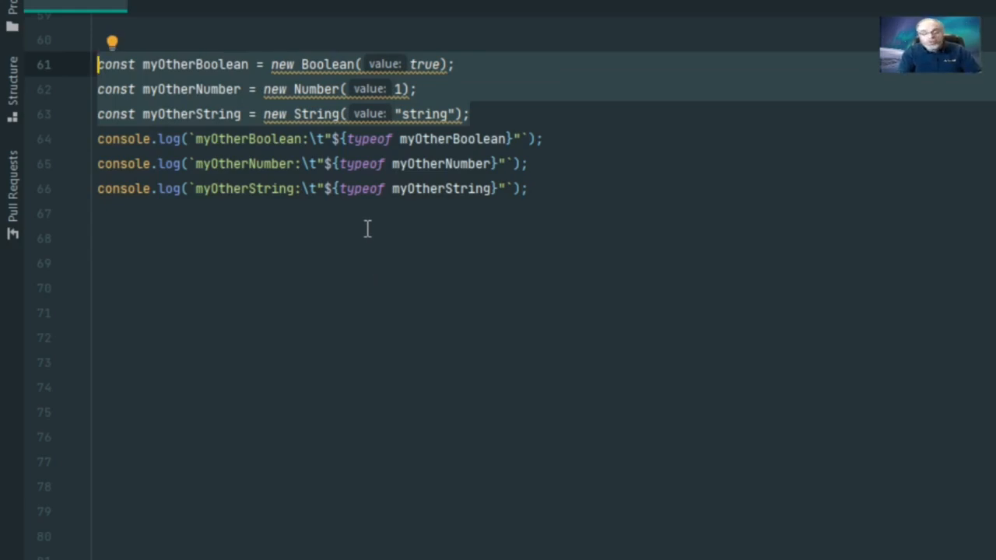
{"action": "mouse_move", "coordinate": [335, 106]}
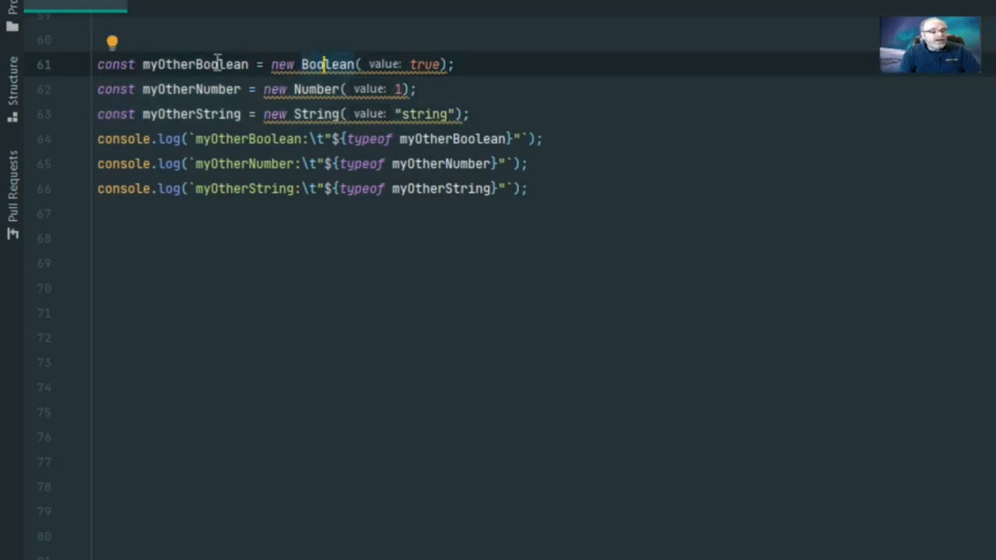
{"action": "mouse_move", "coordinate": [326, 87]}
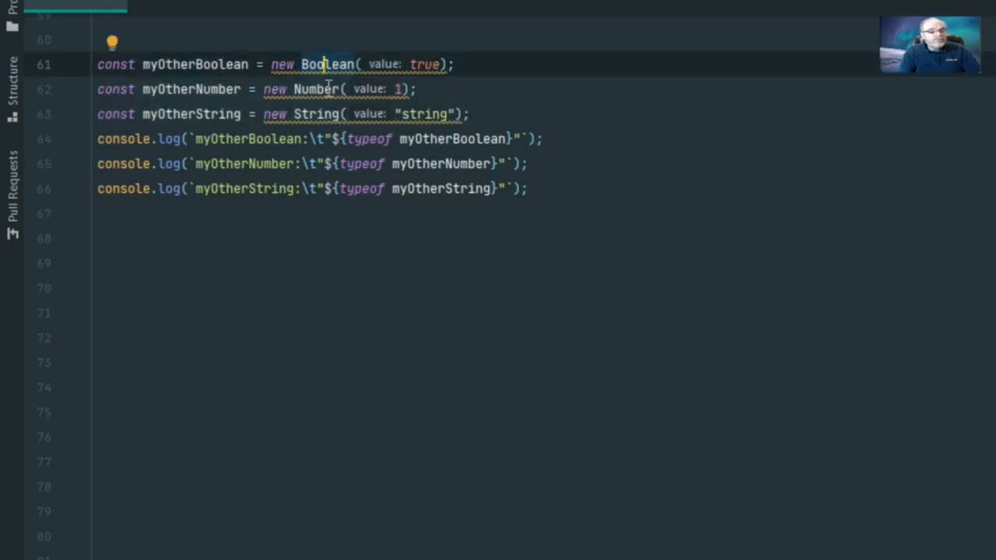
{"action": "mouse_move", "coordinate": [457, 63]}
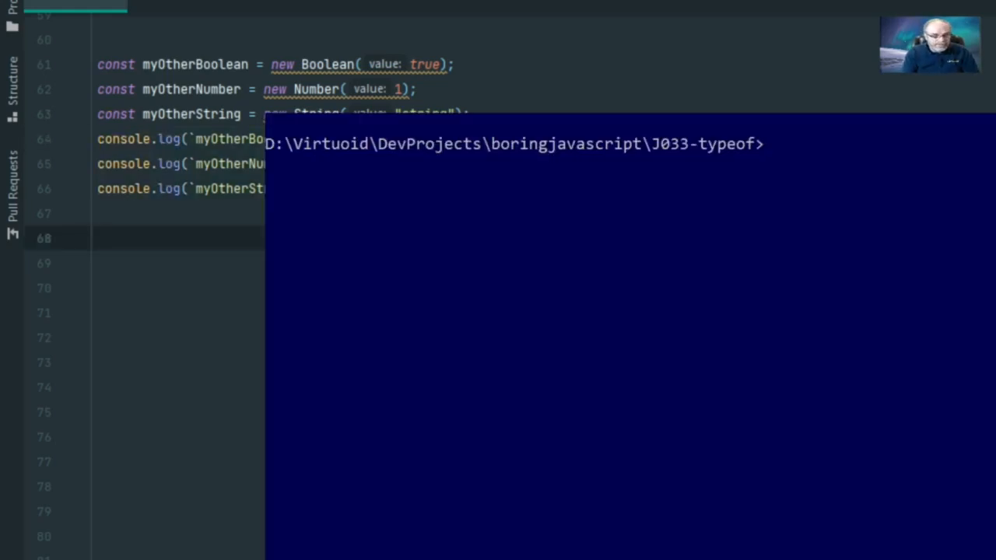
Step: Enter the 'node typeof' command again at the J033-typeof folder prompt
{"action": "type", "text": "node ty"}
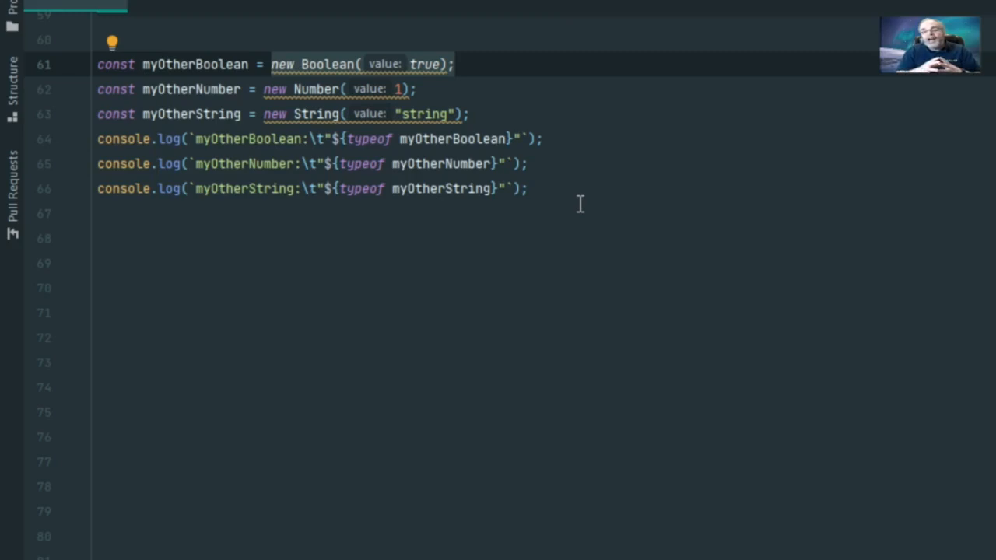
{"action": "left_click", "coordinate": [271, 63]}
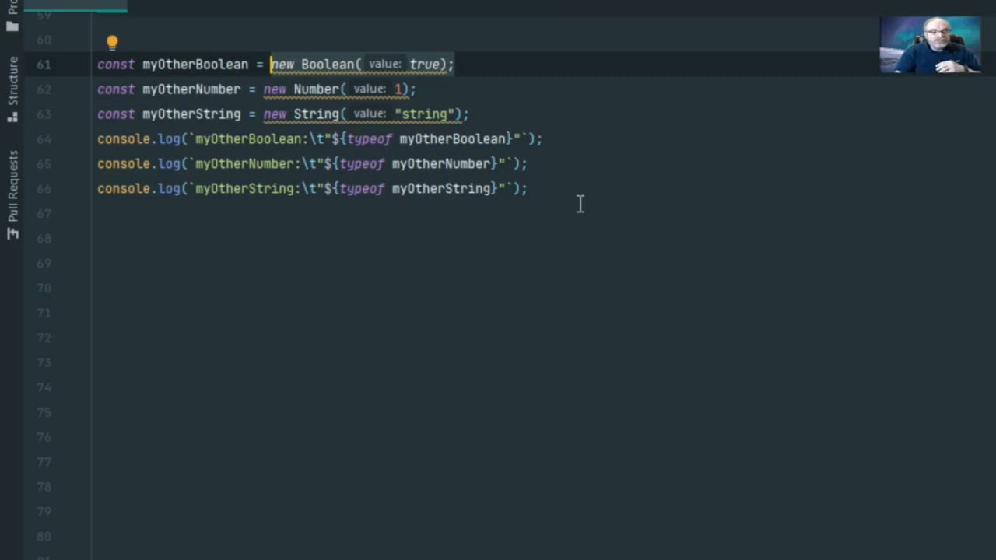
{"action": "left_click", "coordinate": [280, 88]}
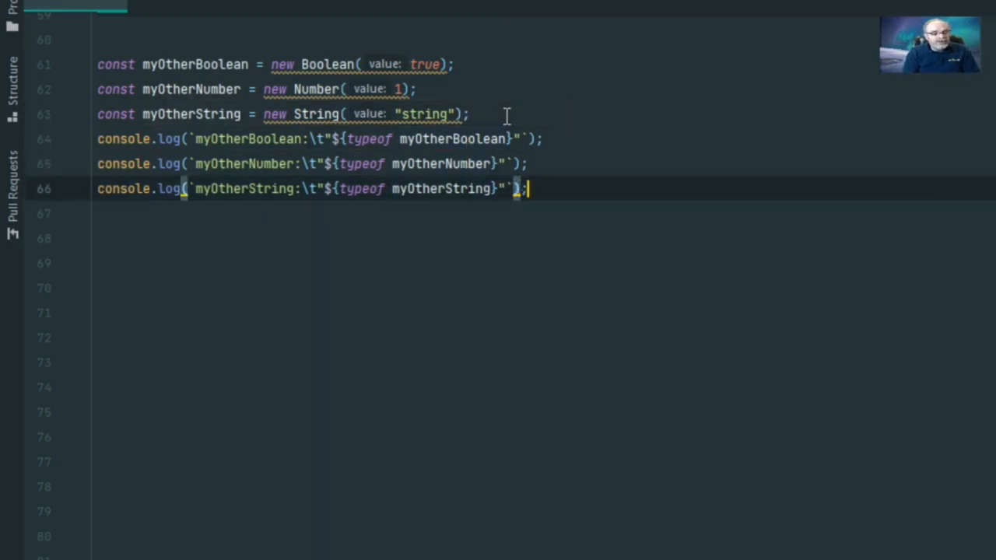
Step: Add 'const myBoolean = true' on line 67 and put the caret on the Boolean constructor name
{"action": "key", "text": "Enter"}
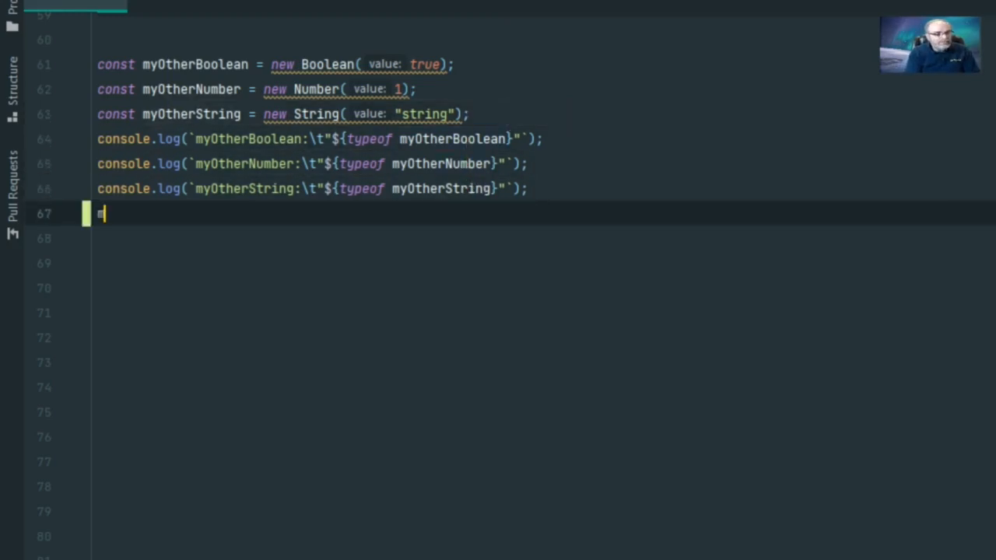
{"action": "type", "text": "const myBoo"}
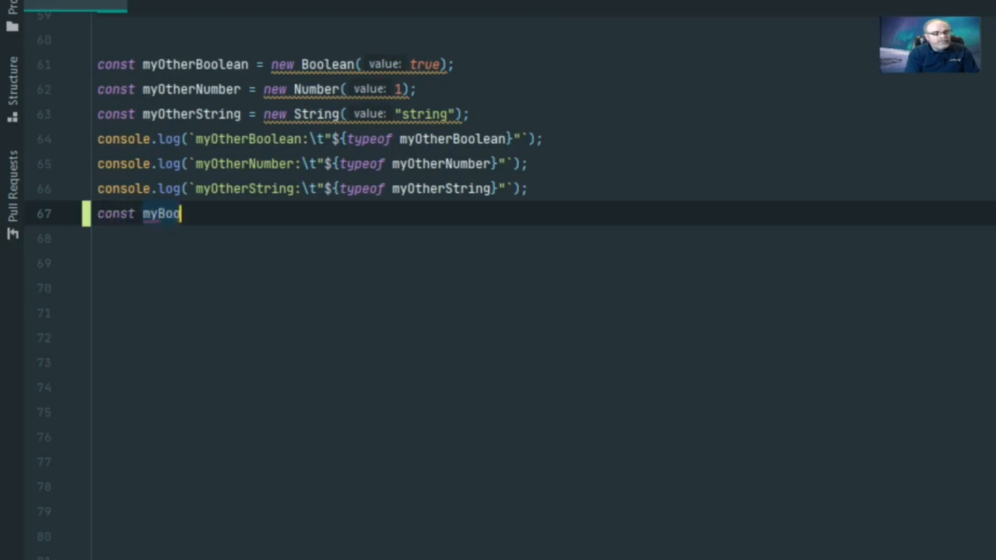
{"action": "type", "text": "lean = true;"}
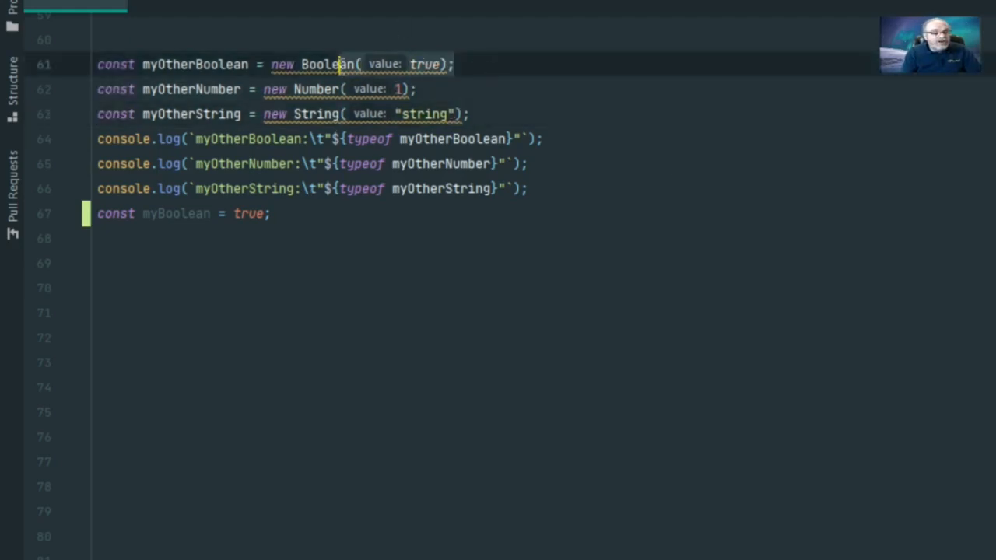
{"action": "left_click", "coordinate": [395, 89]}
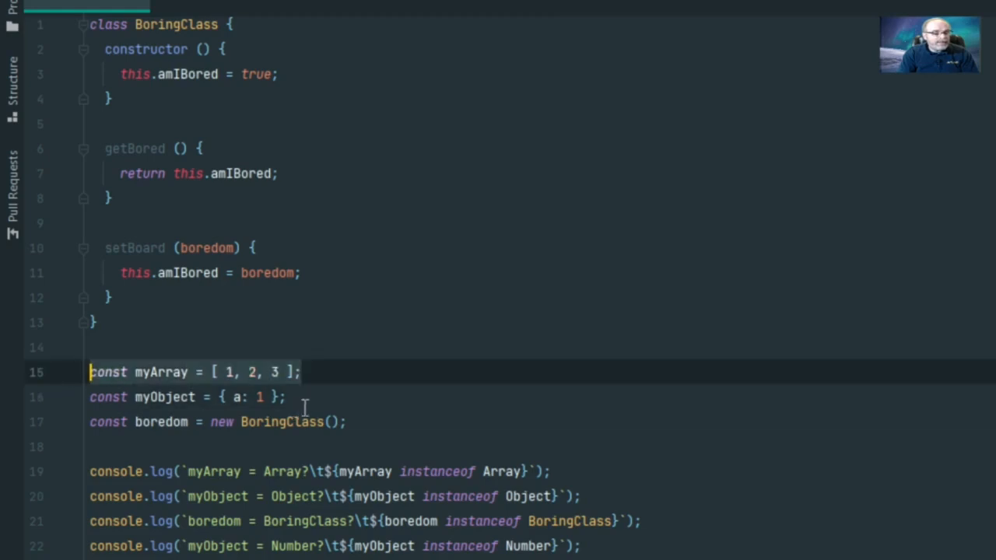
Step: Place the caret at the myArray declaration while reviewing the BoringClass code
{"action": "left_click", "coordinate": [101, 422]}
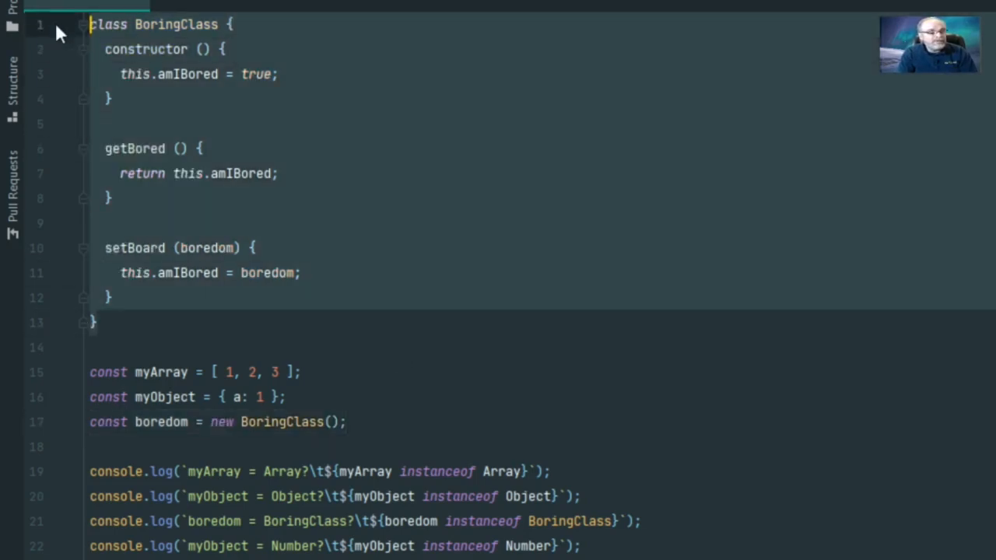
{"action": "mouse_move", "coordinate": [460, 292]}
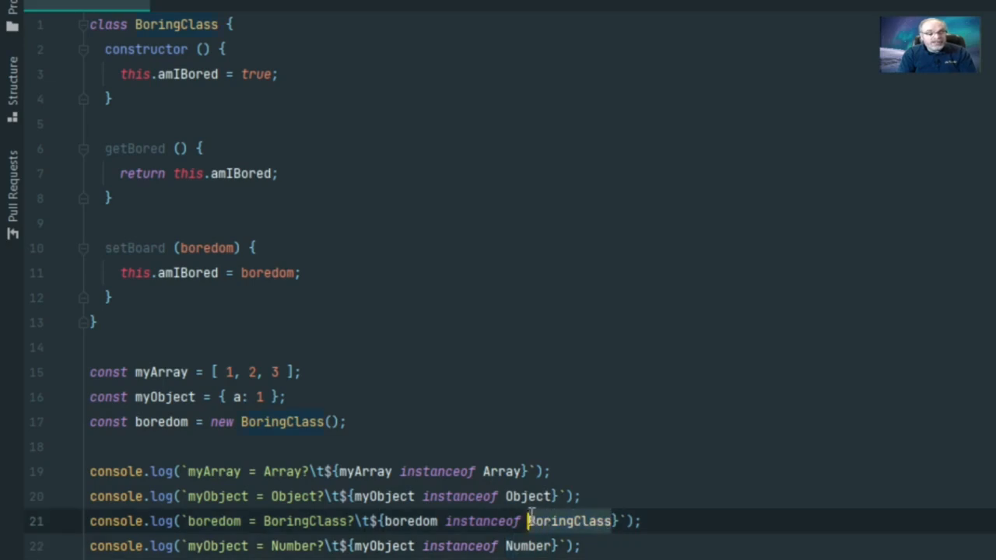
{"action": "mouse_move", "coordinate": [595, 379]}
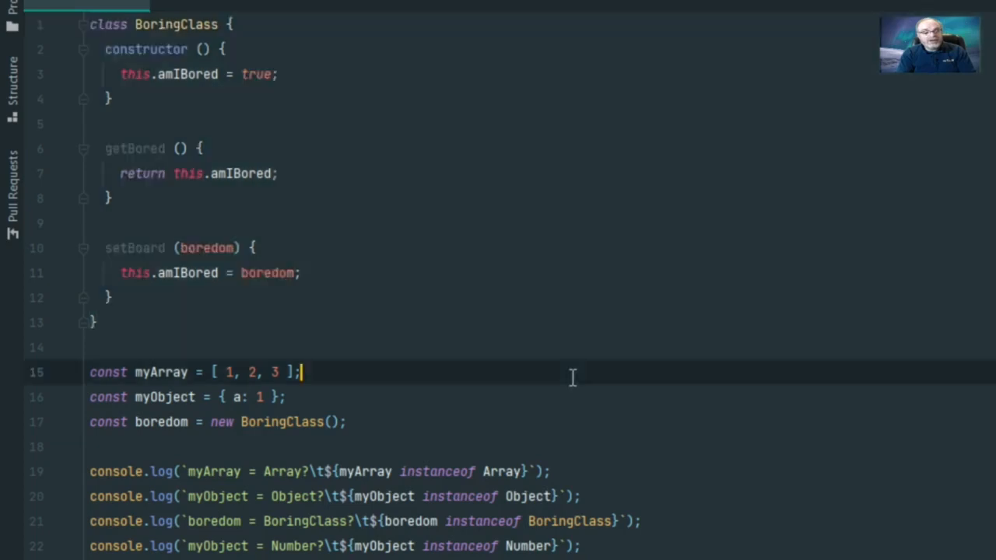
{"action": "mouse_move", "coordinate": [337, 470]}
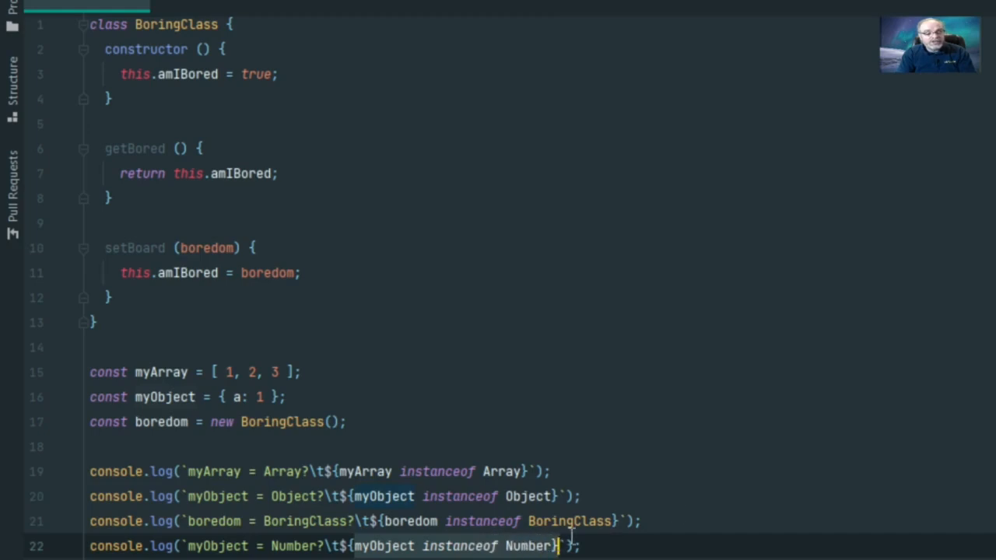
{"action": "mouse_move", "coordinate": [712, 504]}
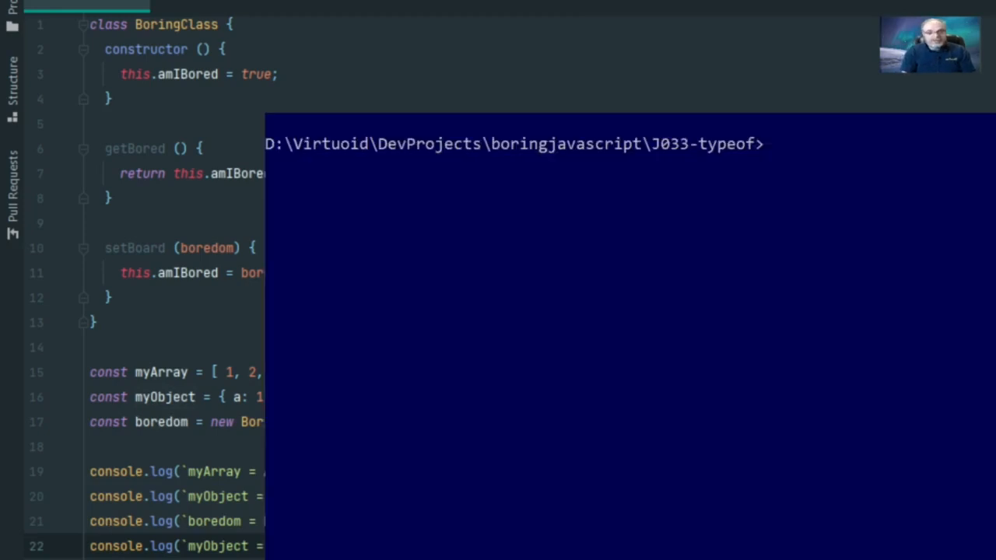
{"action": "mouse_move", "coordinate": [470, 492]}
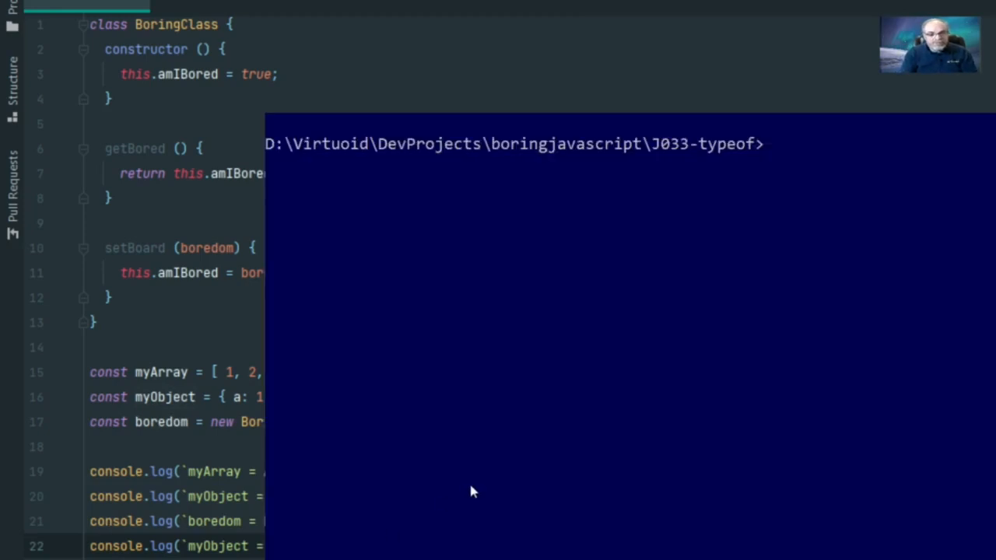
Step: Run 'node instanceof' and mark the true result of the BoringClass check
{"action": "type", "text": "node inst"}
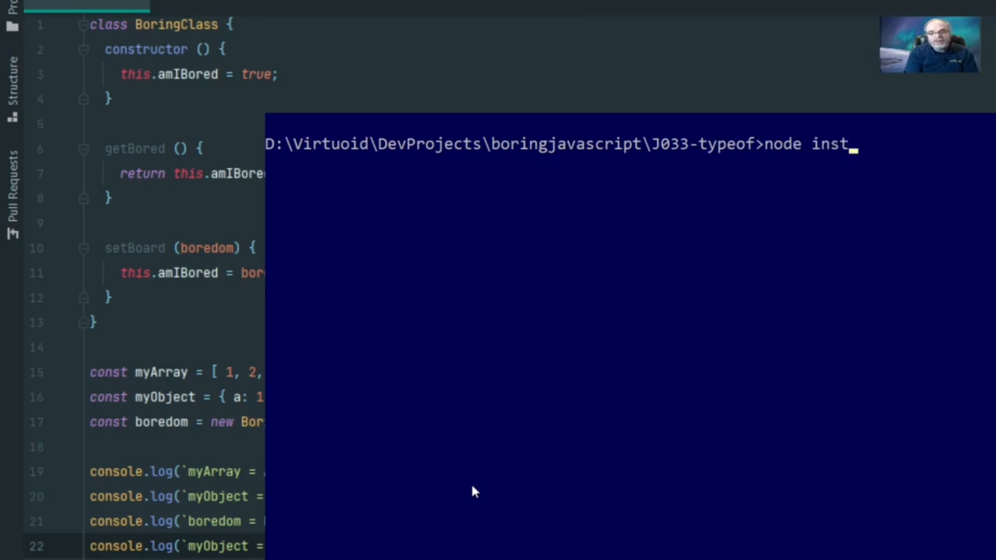
{"action": "key", "text": "enter"}
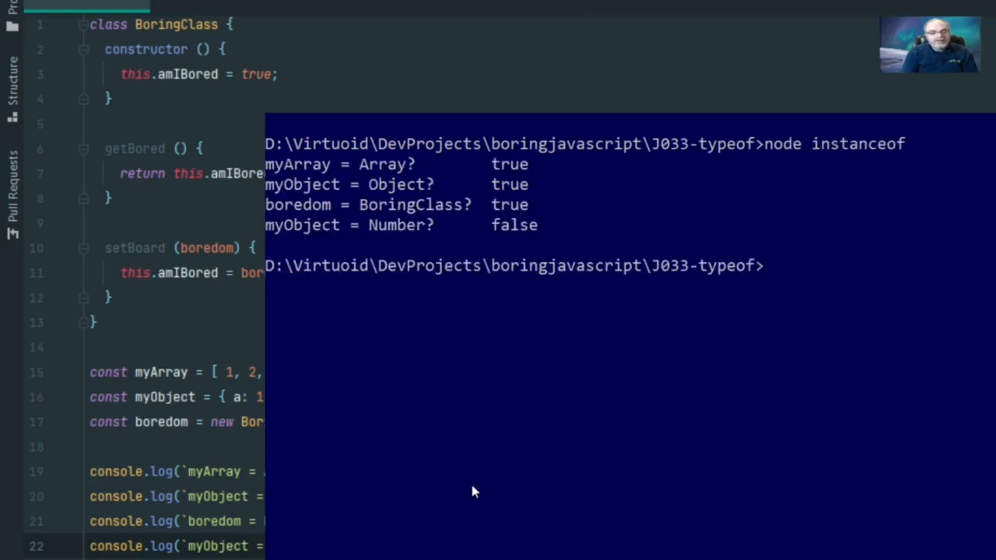
{"action": "mouse_move", "coordinate": [302, 165]}
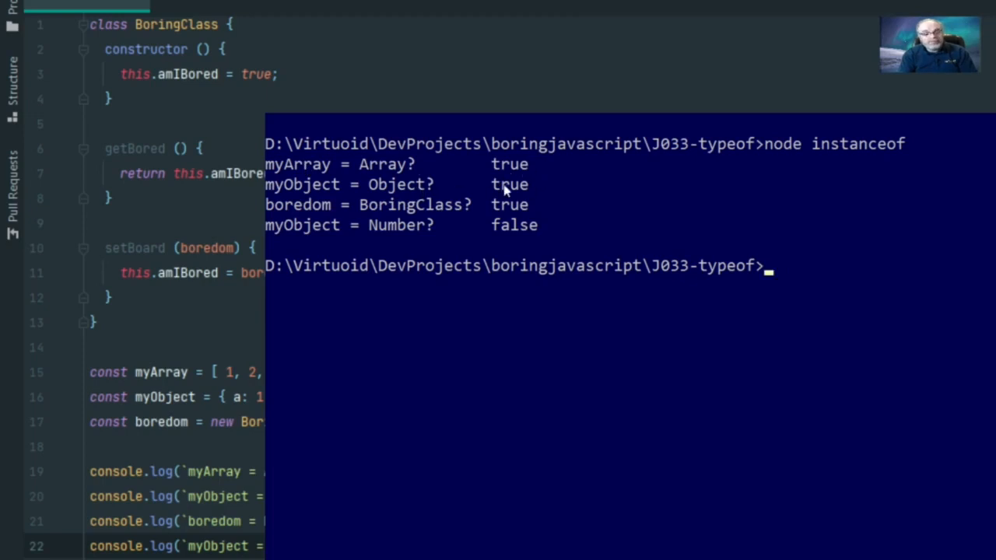
{"action": "mouse_move", "coordinate": [533, 205]}
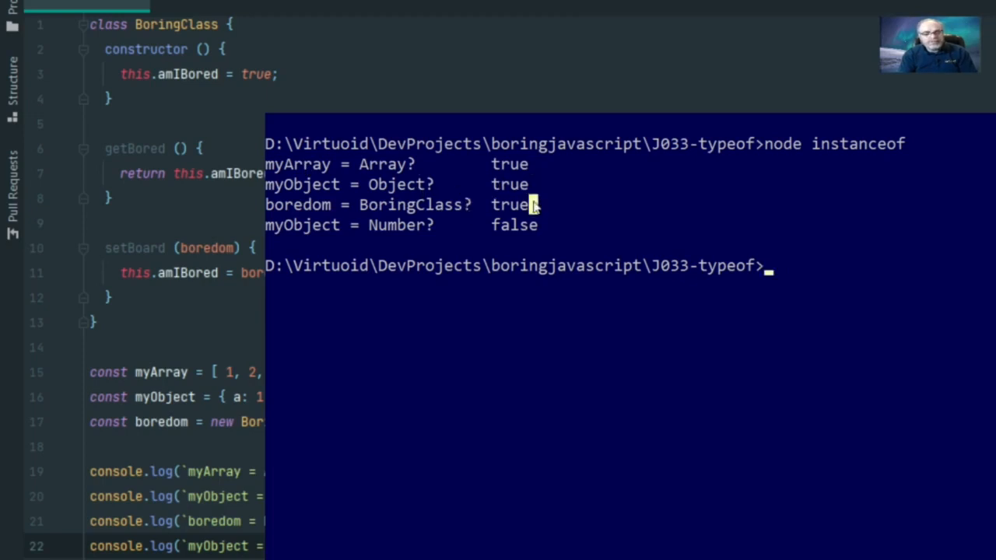
{"action": "double_click", "coordinate": [510, 206]}
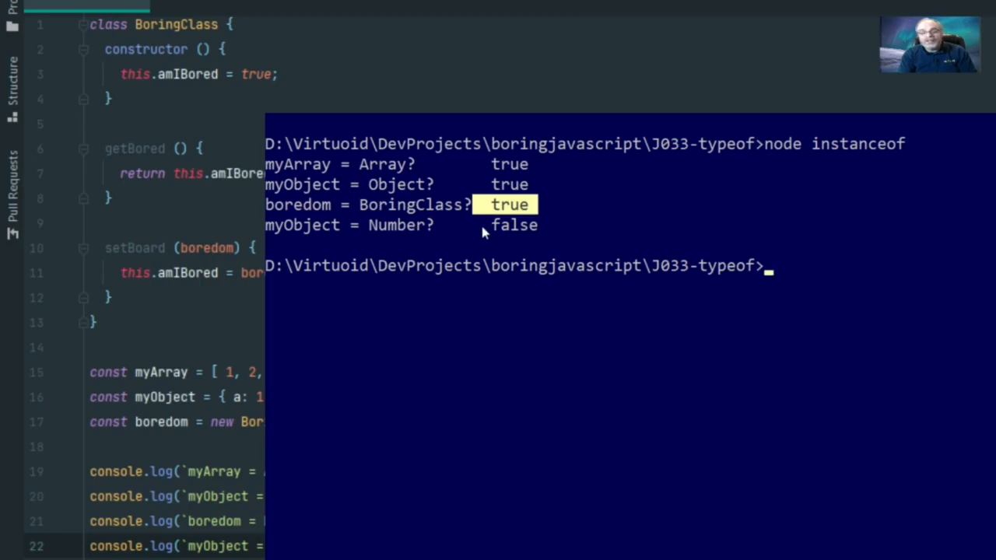
{"action": "mouse_move", "coordinate": [522, 240]}
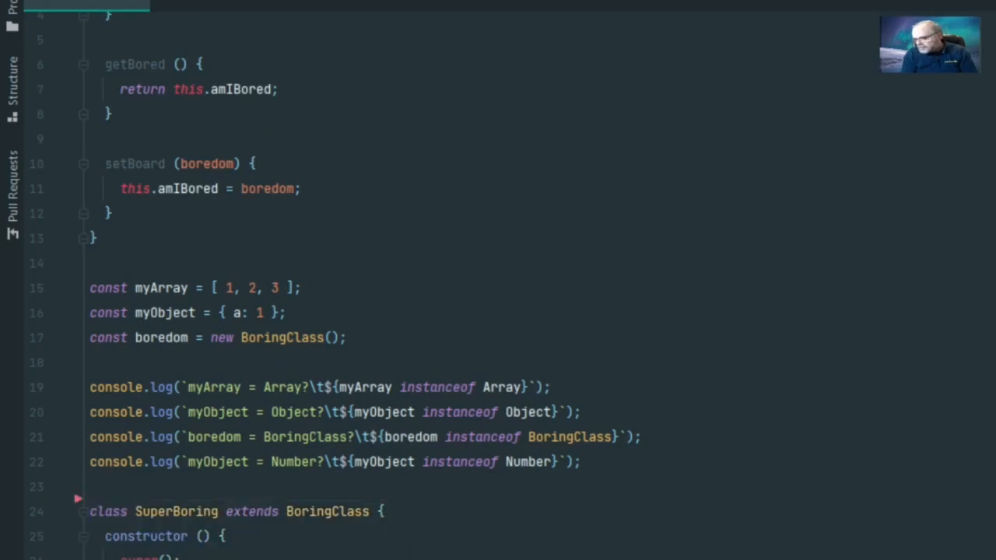
Step: Scroll down to the SuperBoring subclass and its three superBored instanceof checks
{"action": "scroll", "scroll_direction": "down", "scroll_amount": 3}
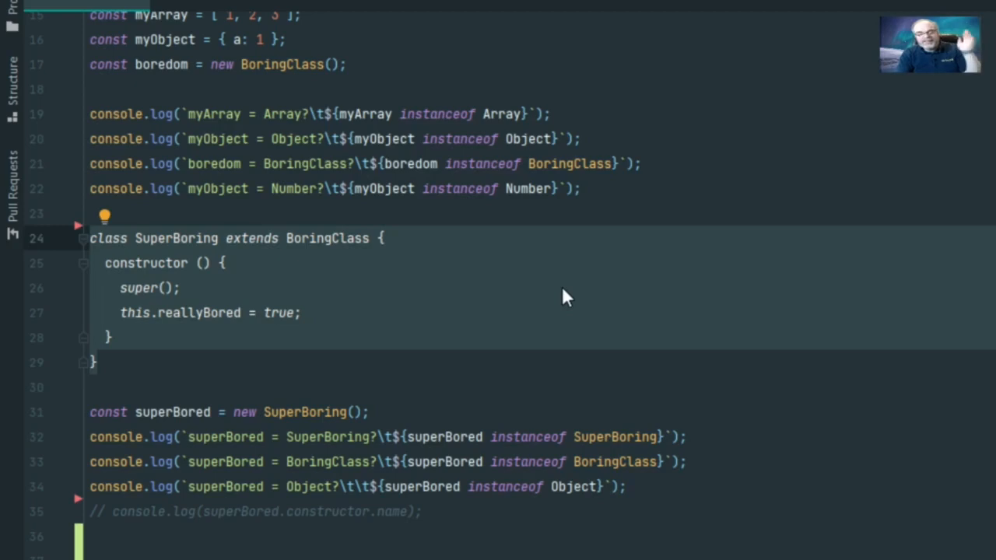
{"action": "mouse_move", "coordinate": [610, 329]}
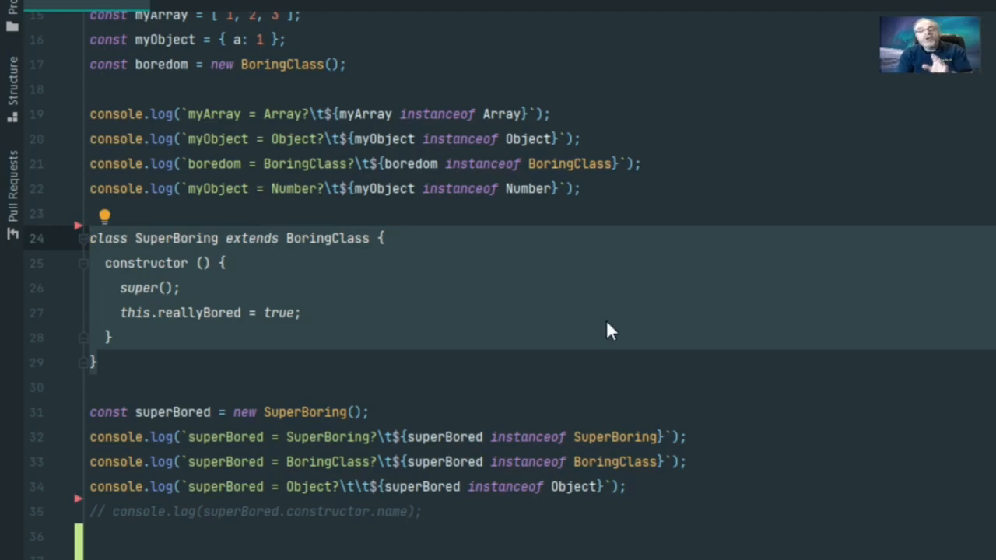
{"action": "mouse_move", "coordinate": [636, 355]}
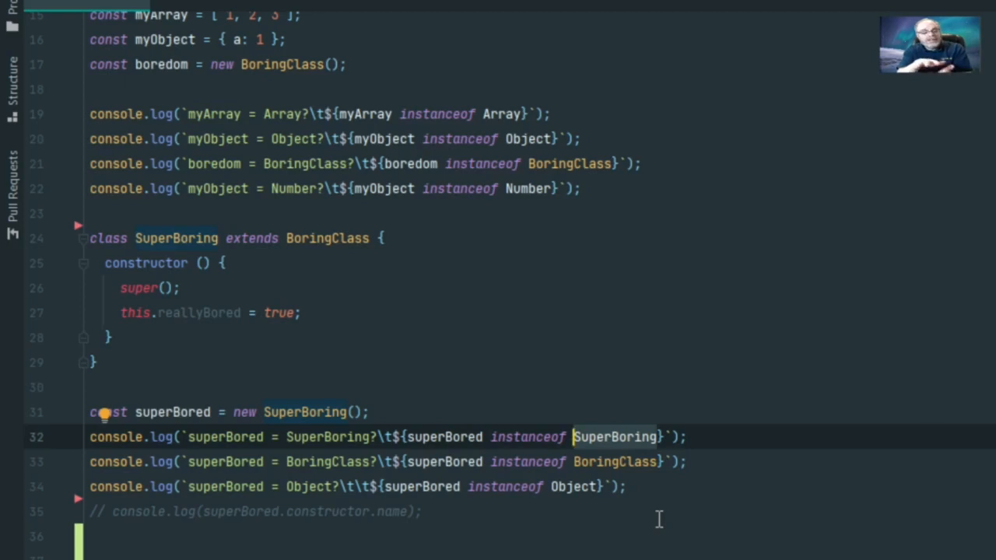
{"action": "mouse_move", "coordinate": [581, 486]}
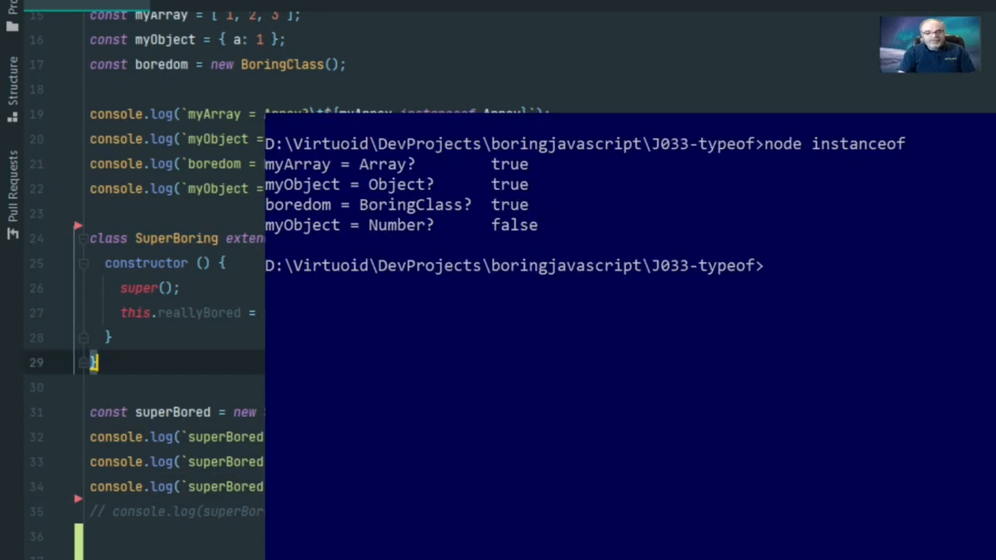
{"action": "mouse_move", "coordinate": [687, 414]}
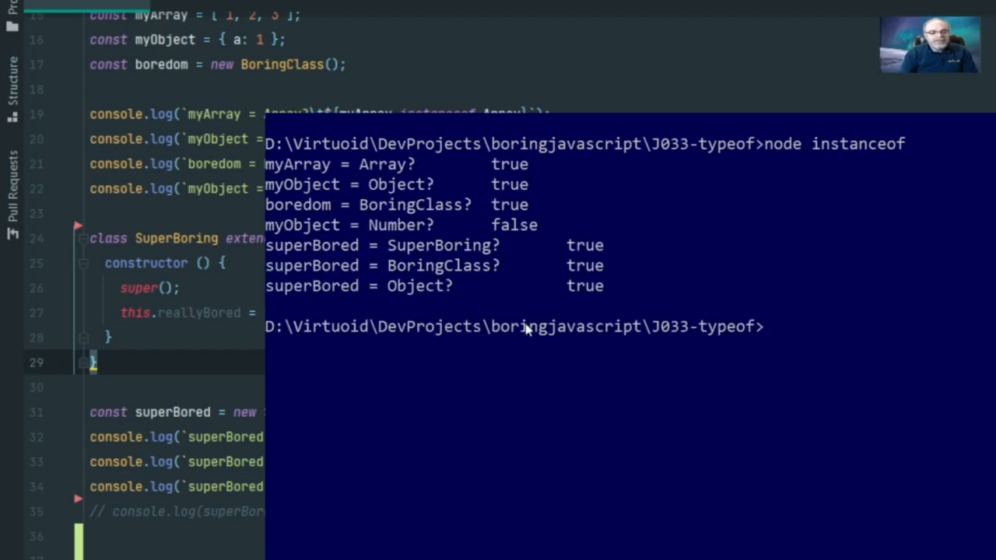
{"action": "mouse_move", "coordinate": [283, 249]}
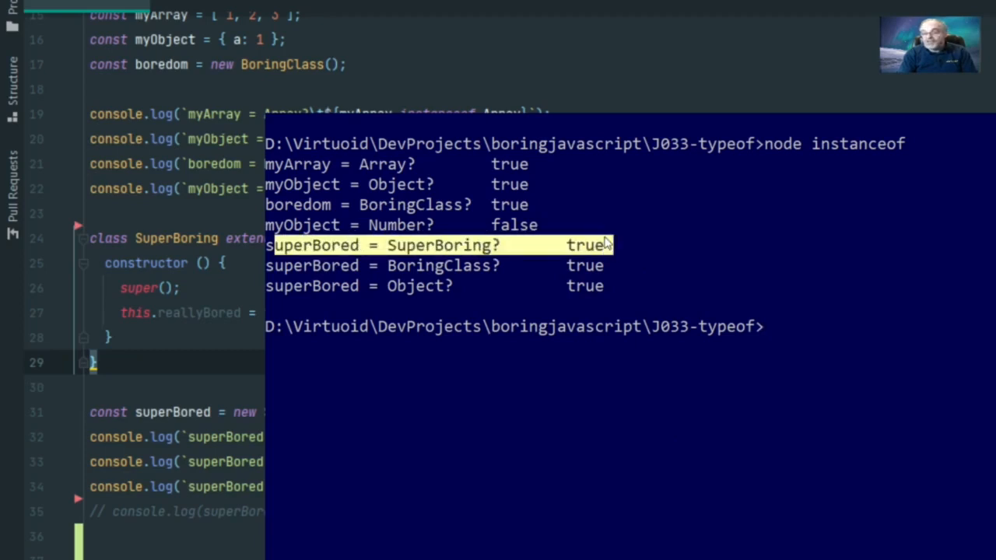
{"action": "mouse_move", "coordinate": [610, 263]}
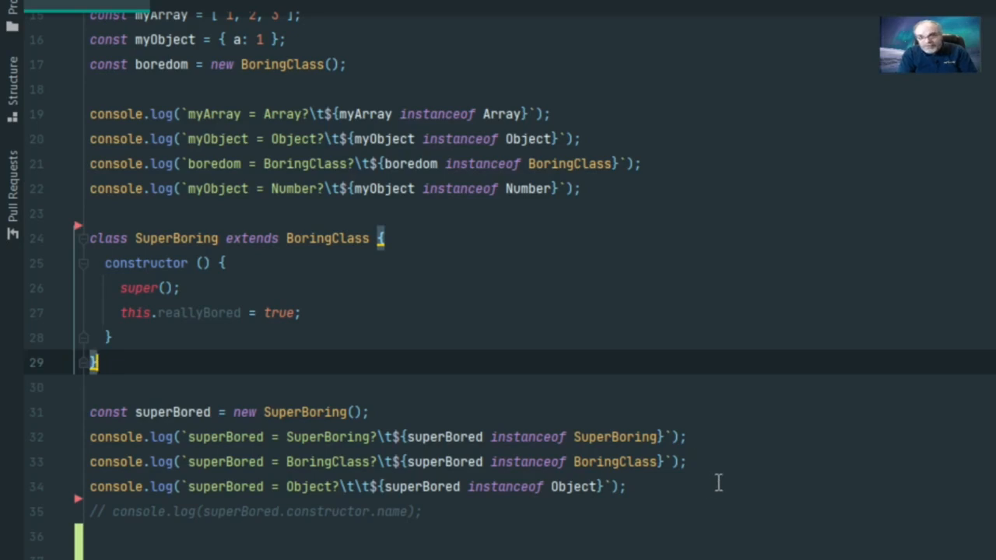
{"action": "mouse_move", "coordinate": [708, 479]}
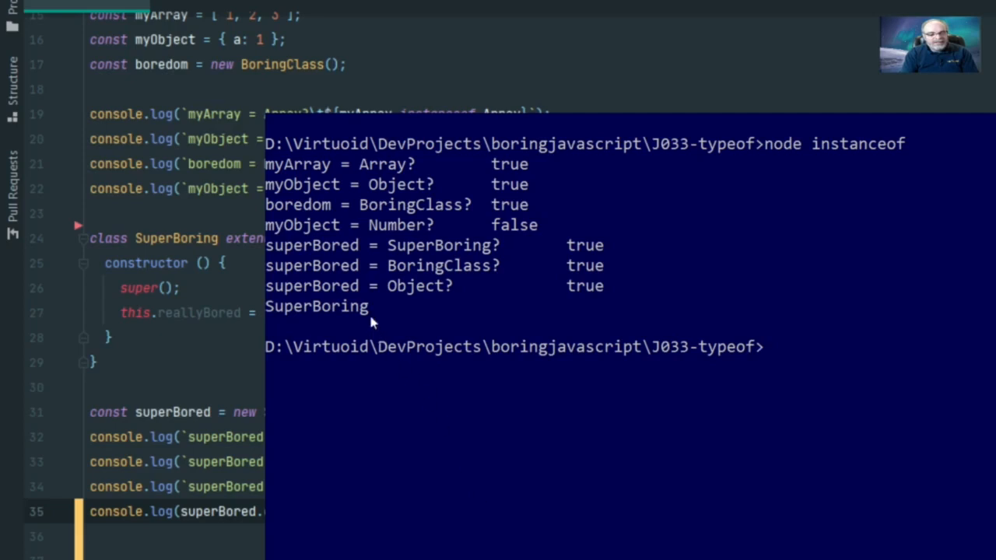
Step: Mark the printed constructor name SuperBoring at the end of the rerun output
{"action": "double_click", "coordinate": [318, 305]}
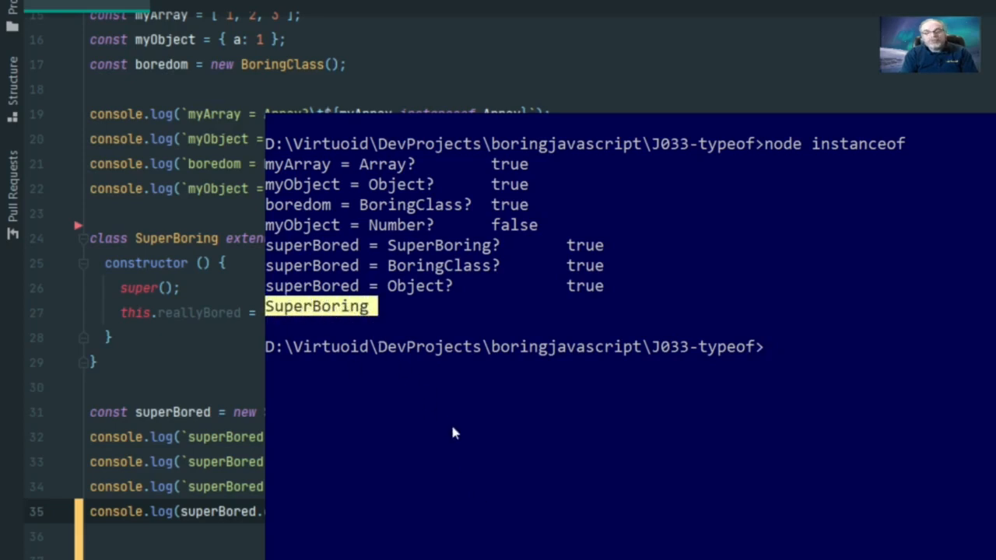